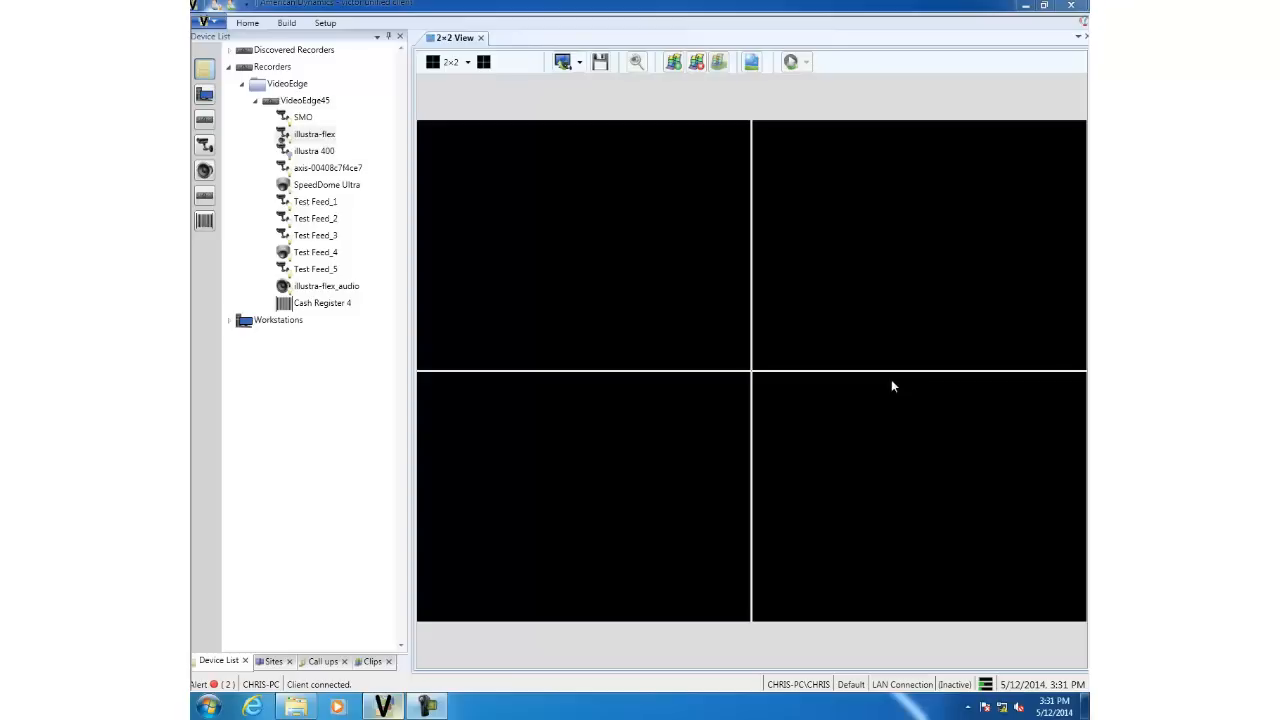
mouse_move(516, 257)
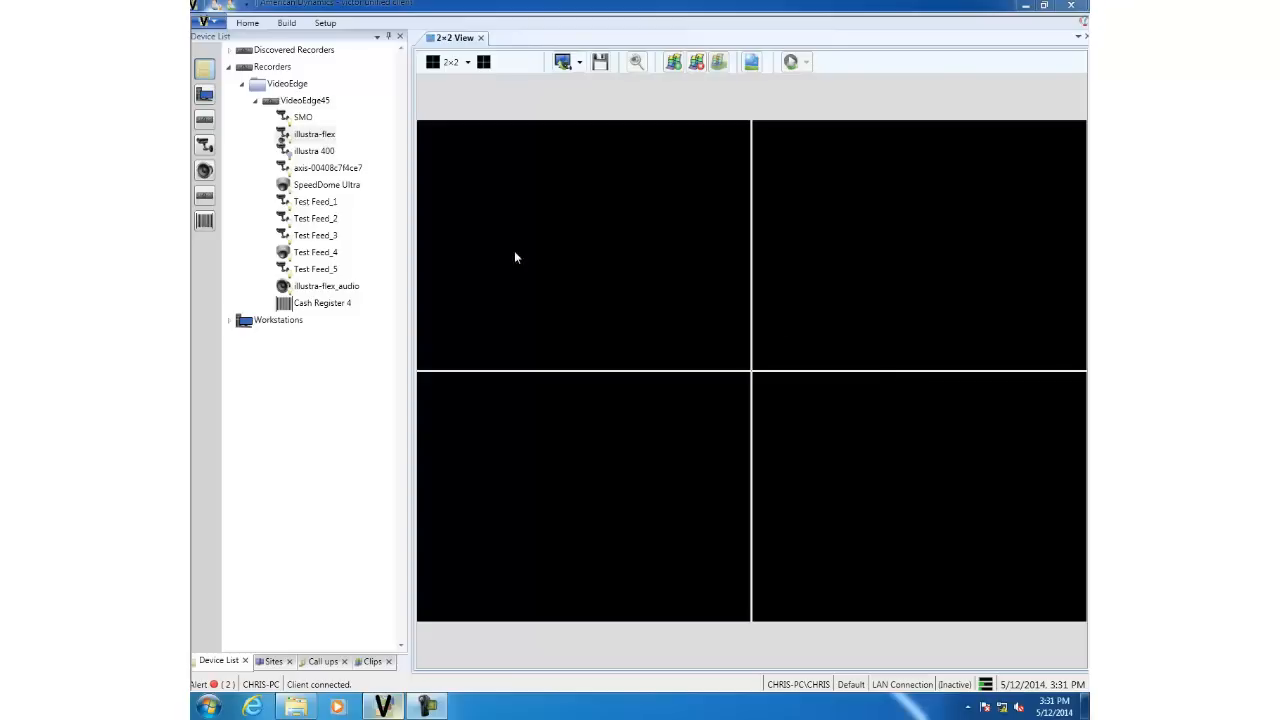
Step: Show illustra-flex live in a 1x1 view and bring up its camera context menu
double_click(314, 134)
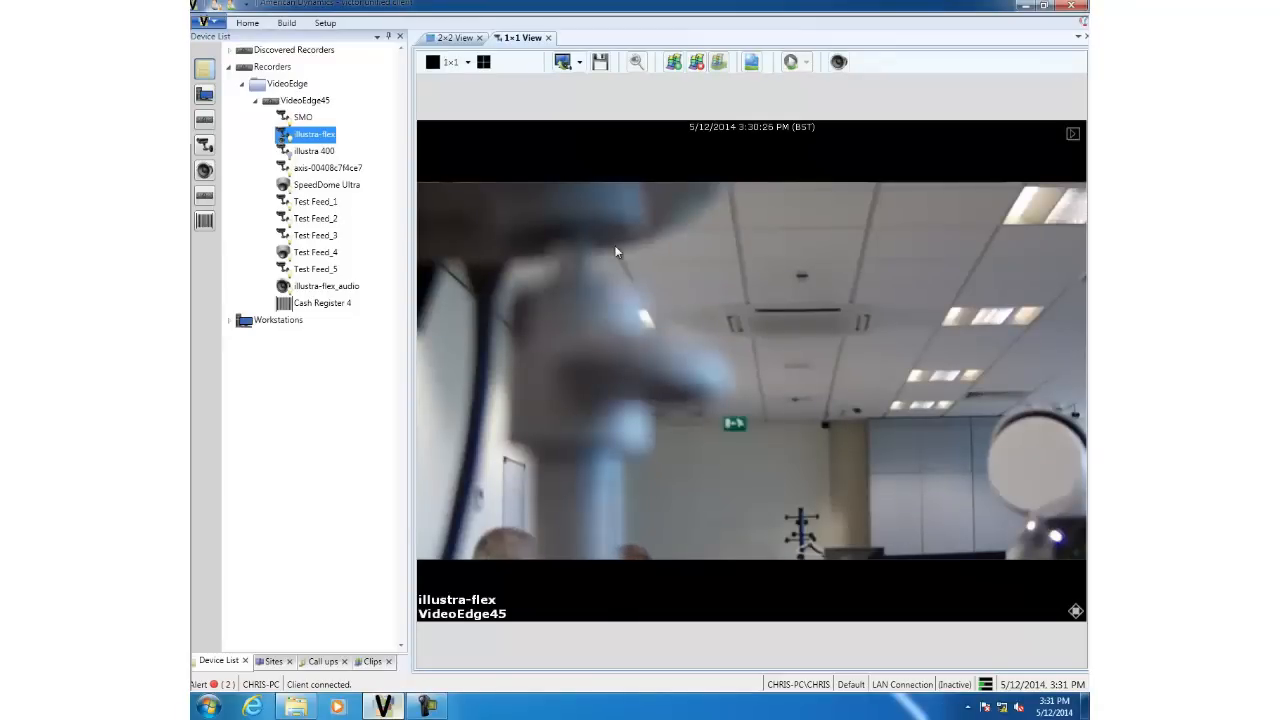
right_click(616, 252)
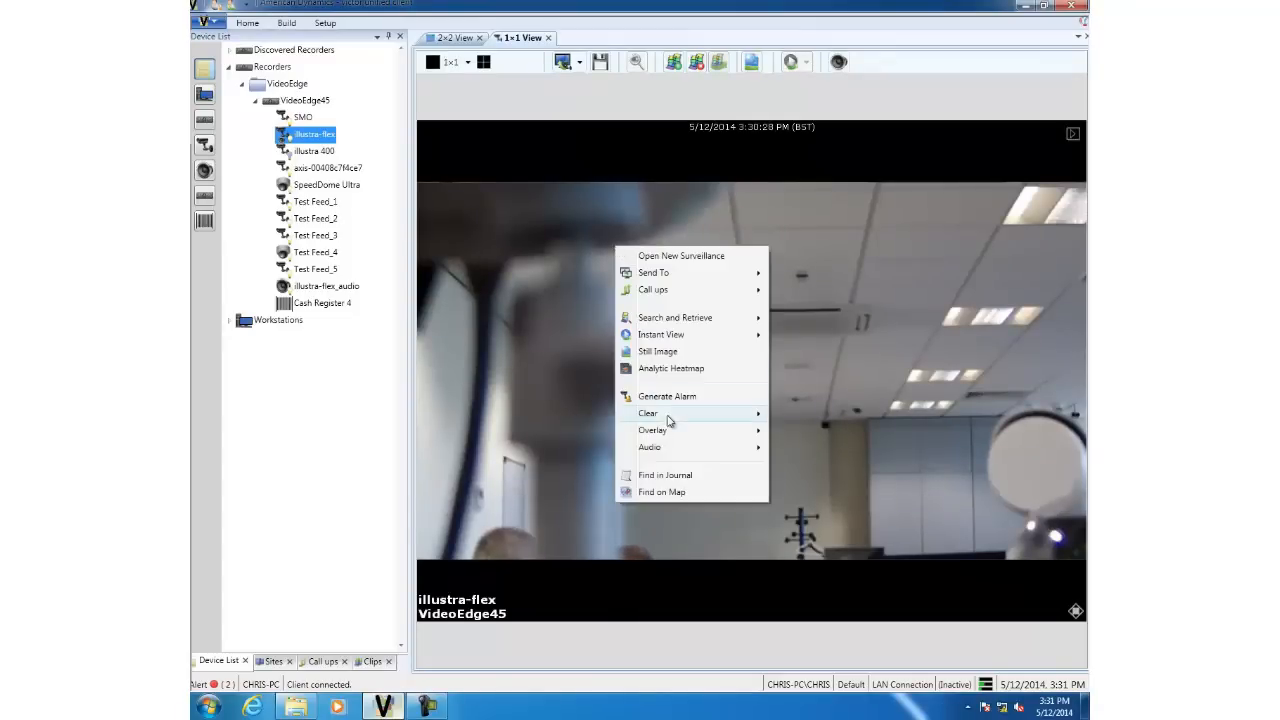
Step: Start an Analytic Heatmap for illustra-flex and begin adjusting its start time toward 10:00 PM
left_click(671, 368)
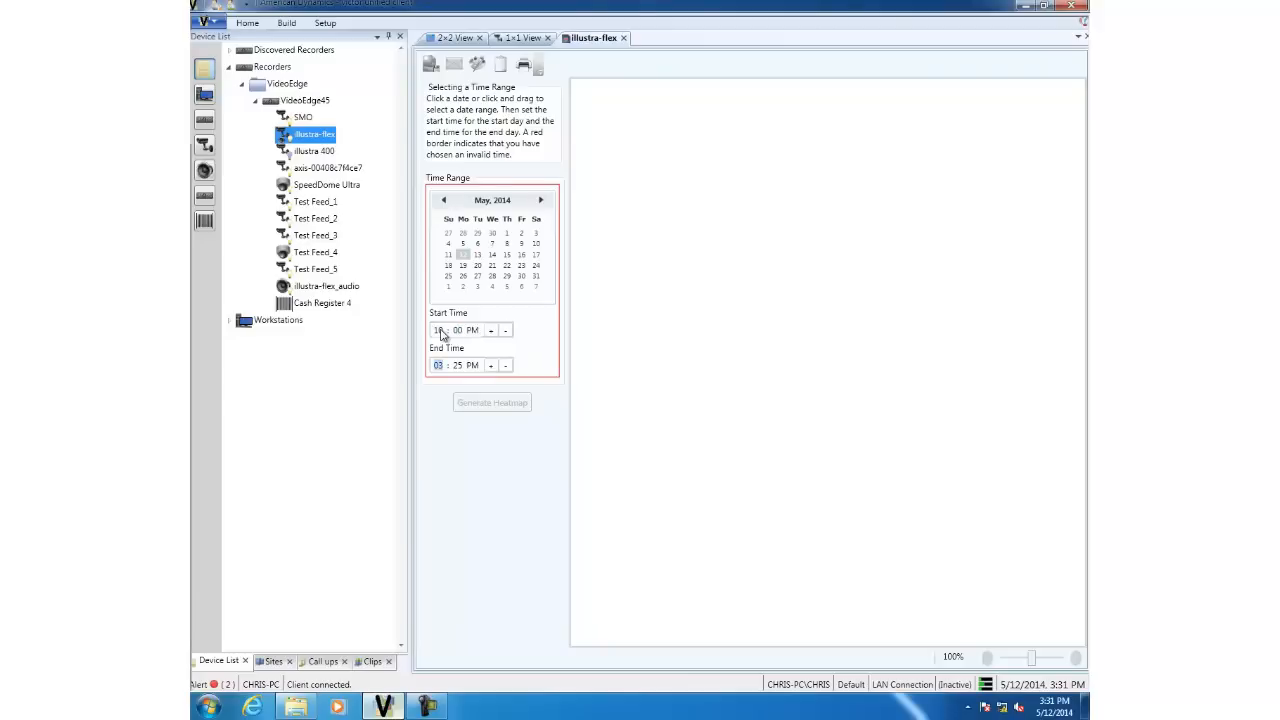
left_click(491, 327)
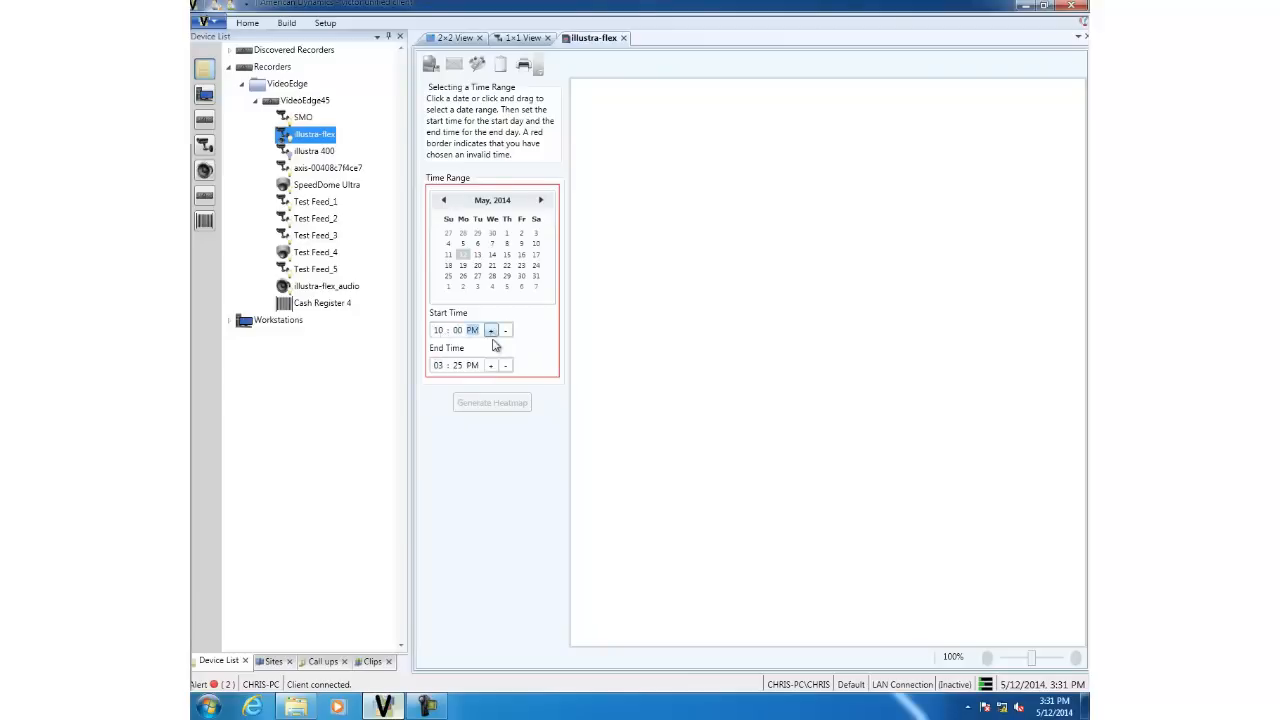